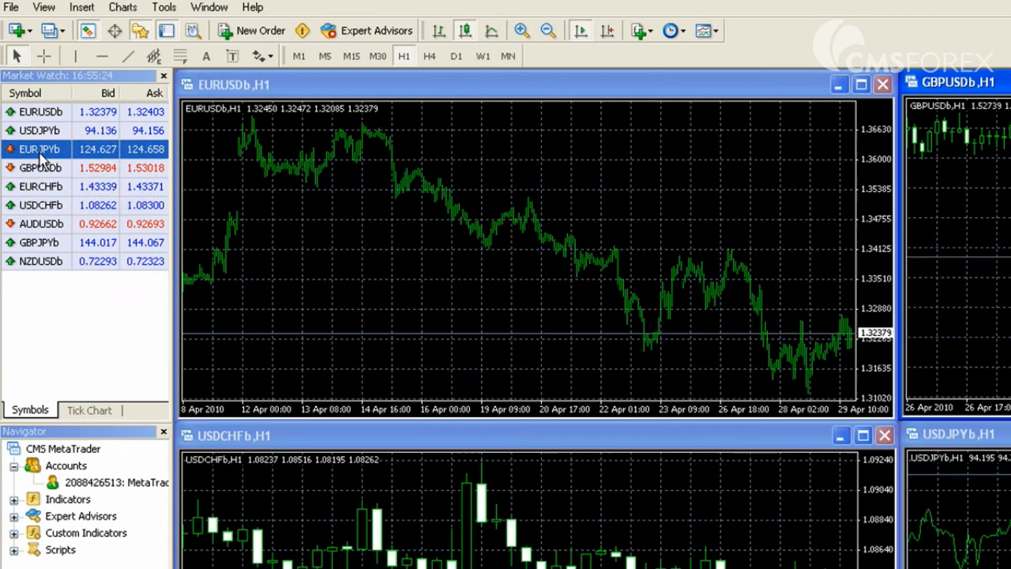
Step: Show the context menu of actions for the EURJPYb quote in Market Watch
right_click(38, 149)
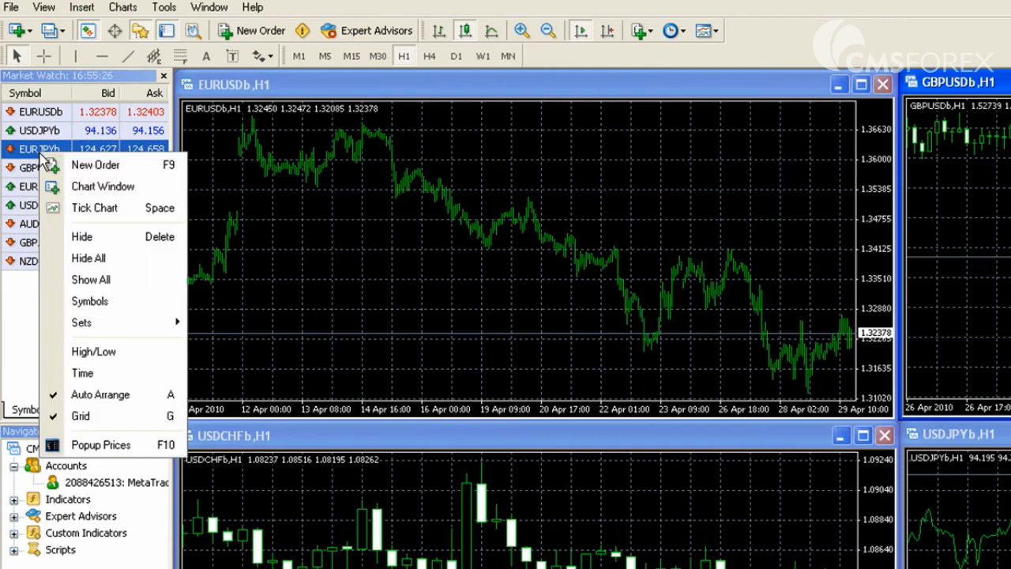
mouse_move(82, 237)
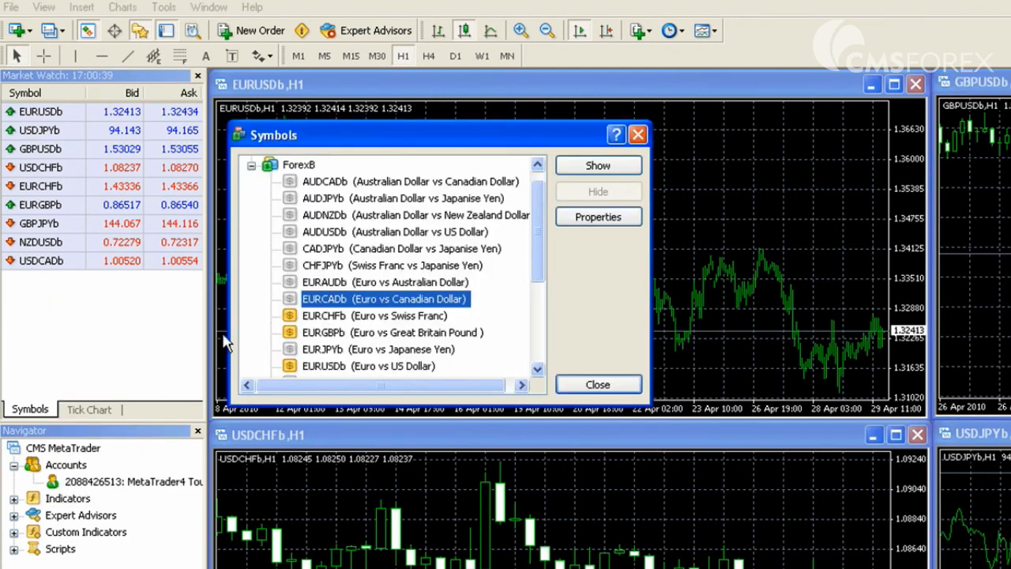
Step: Confirm the Symbols selection adding USDCADb and AUDCADb, closing the list
click(410, 180)
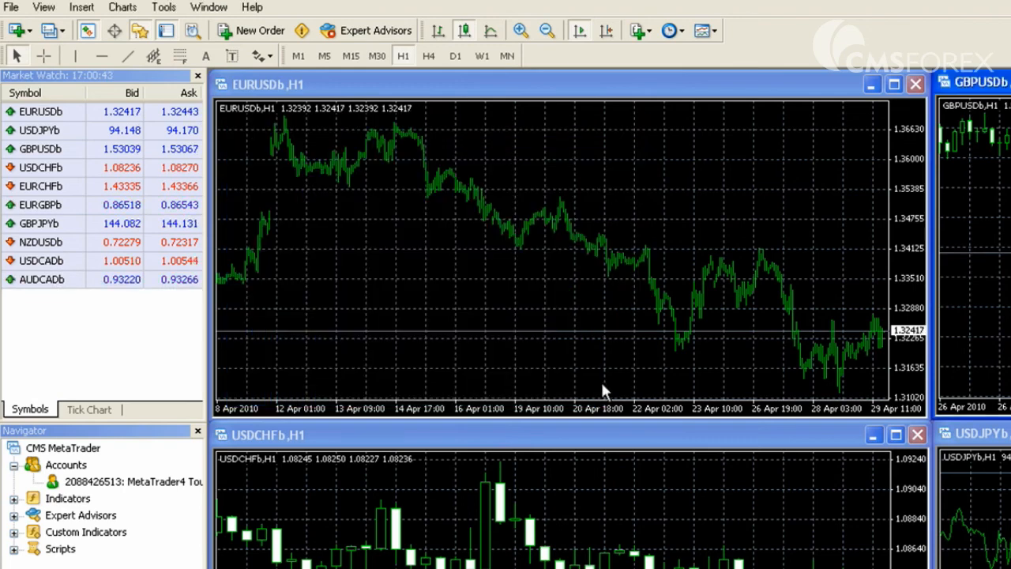
mouse_move(44, 285)
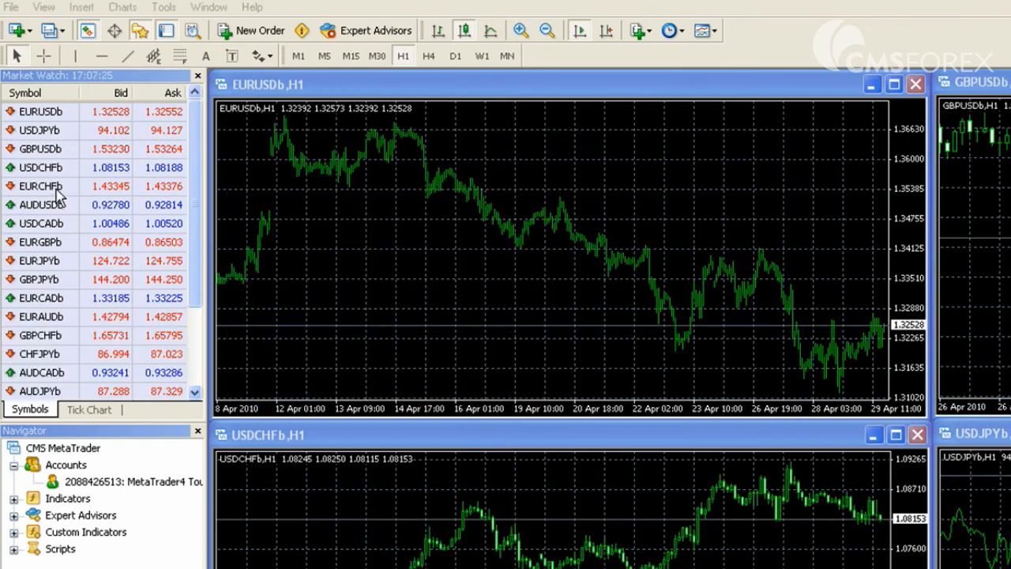
Step: Hide the unneeded symbols so Market Watch shows nine pairs ending with USDCADb
click(39, 187)
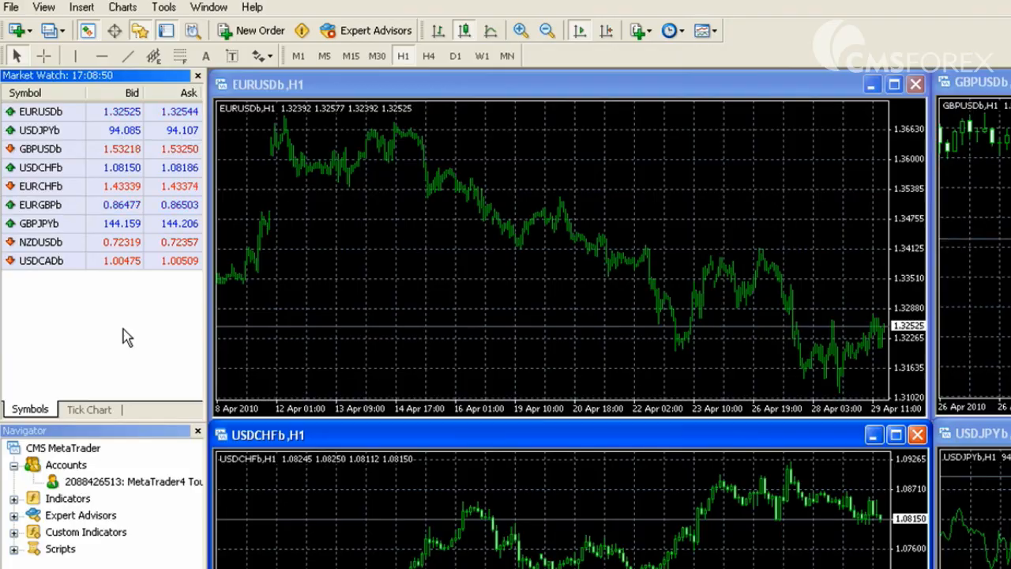
right_click(111, 316)
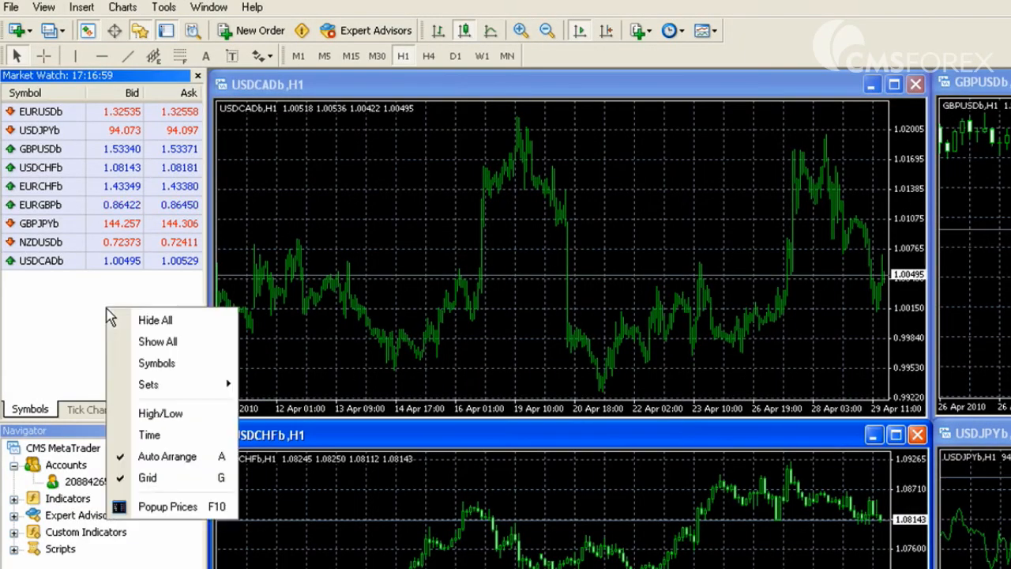
click(161, 412)
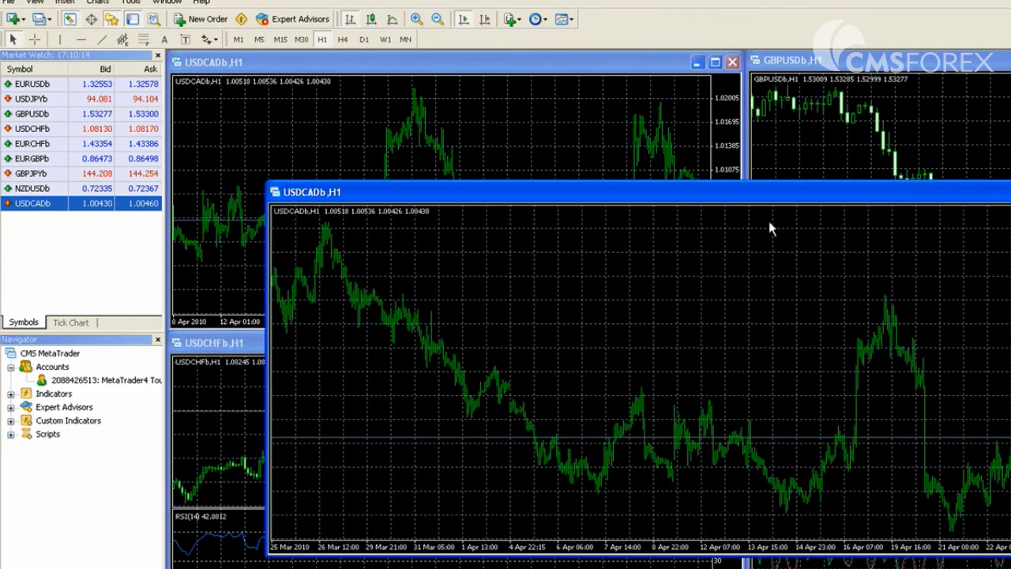
Step: Show the actions for USDCADb to open its hourly chart window
right_click(38, 261)
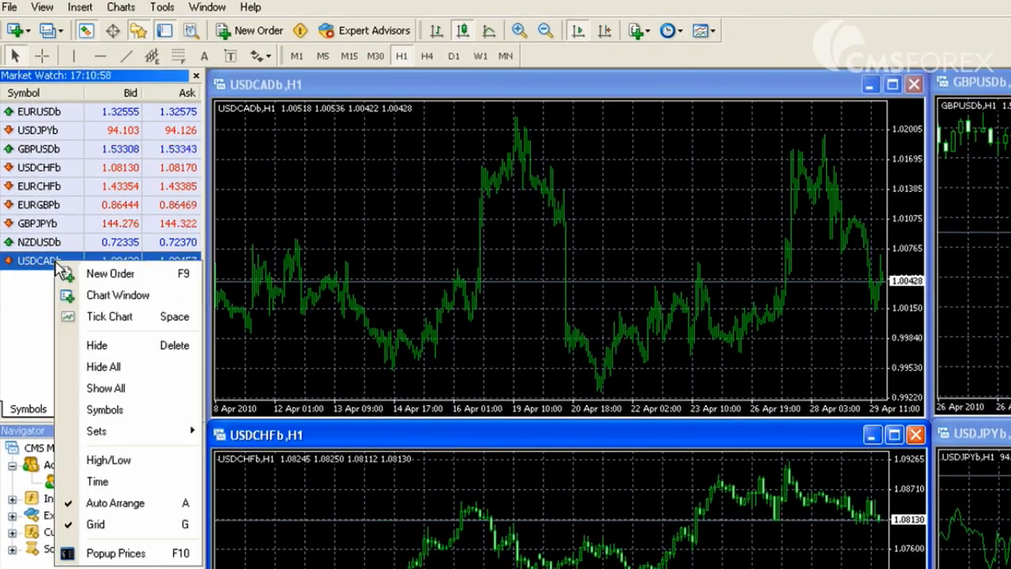
click(110, 273)
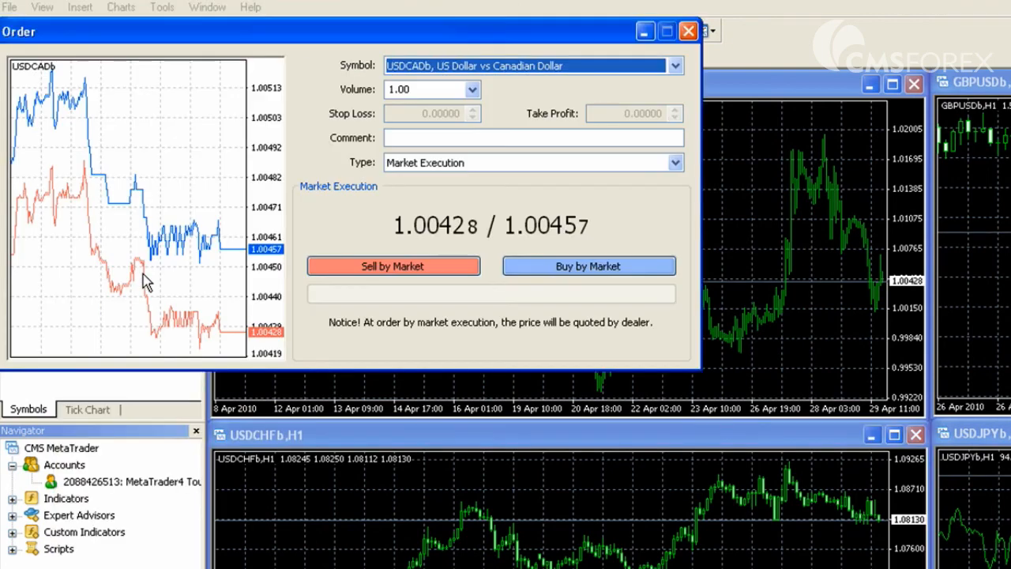
click(686, 31)
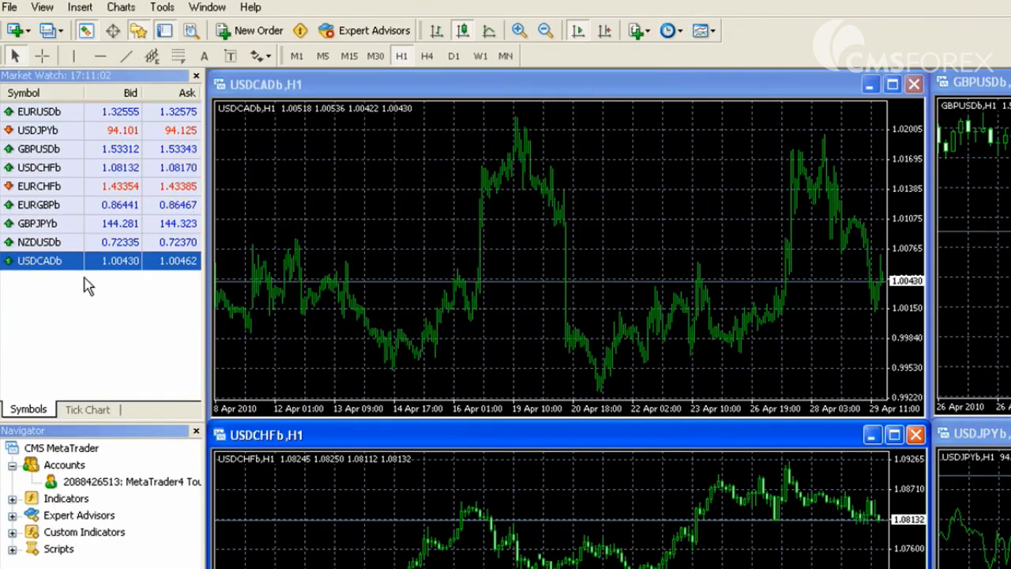